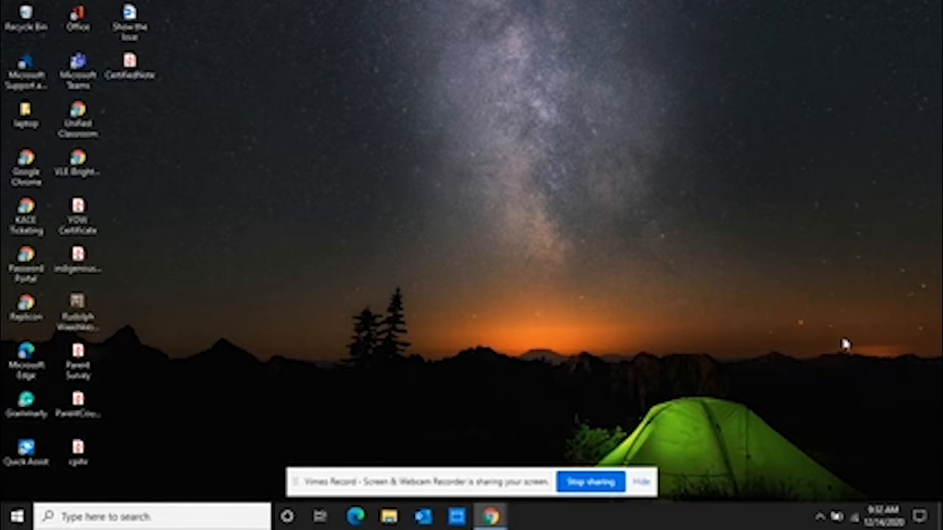
mouse_move(473, 270)
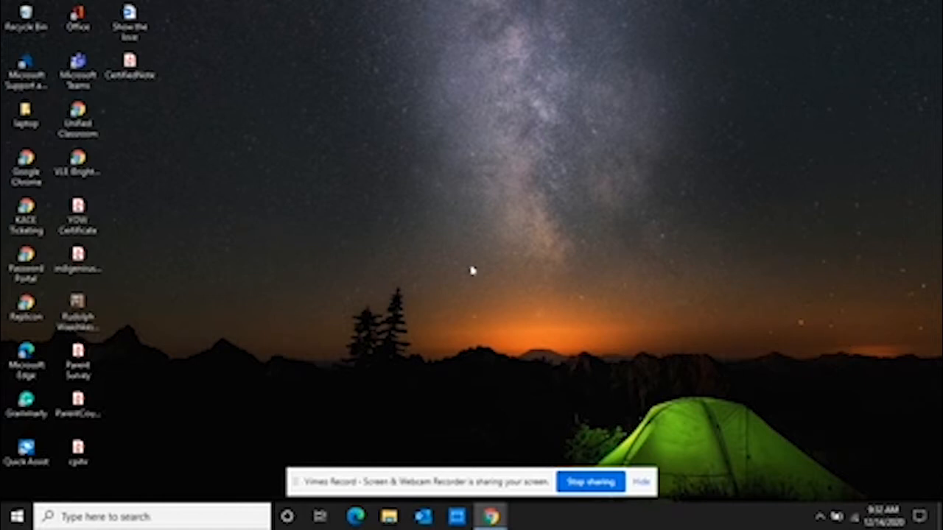
- Launch Google Chrome from the taskbar
click(490, 516)
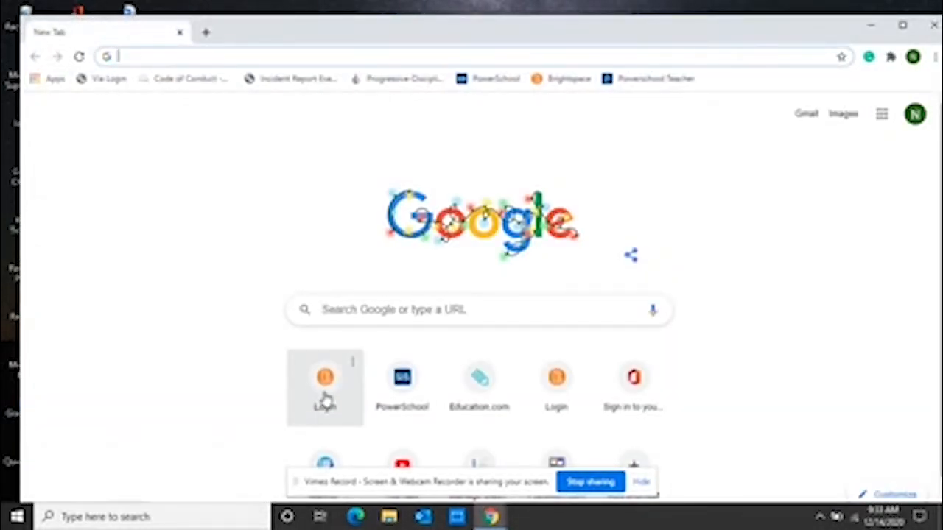
- Go to the Virtual Learning Environment Brightspace login page via the Login shortcut
click(325, 377)
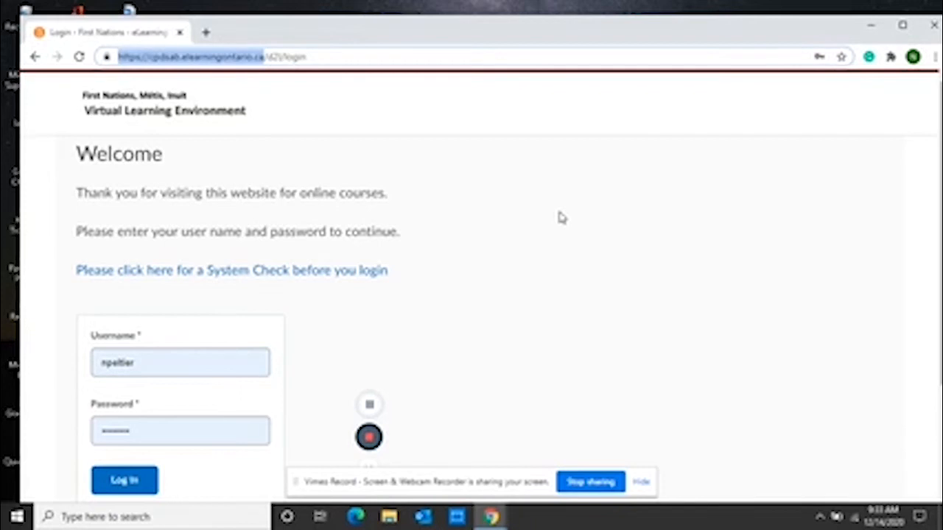
mouse_move(678, 183)
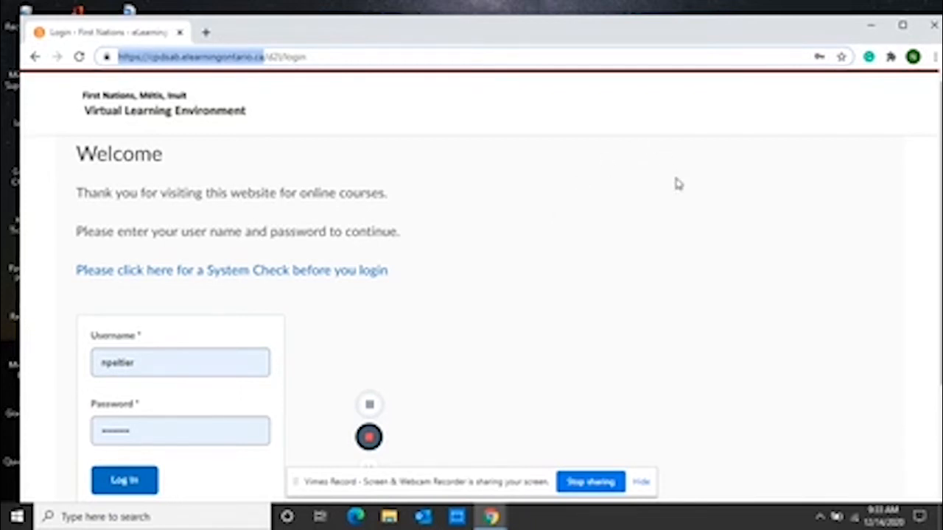
click(179, 362)
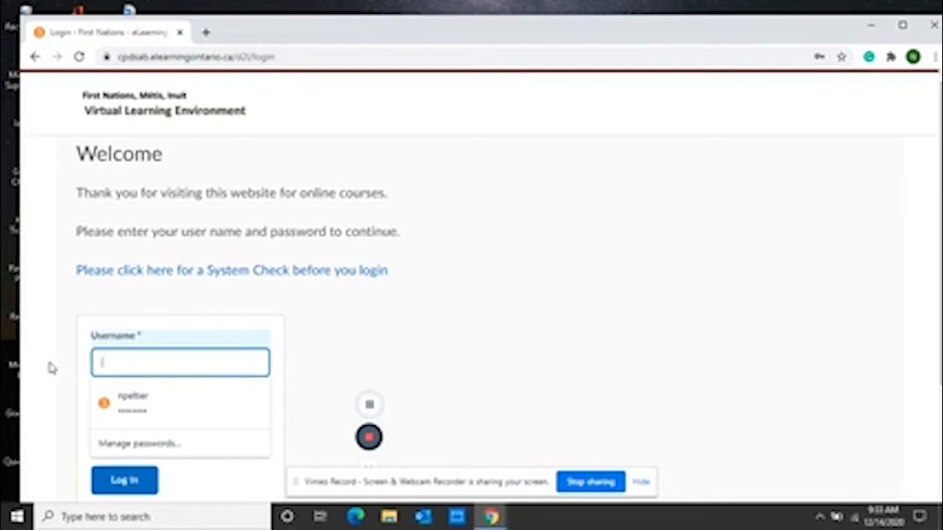
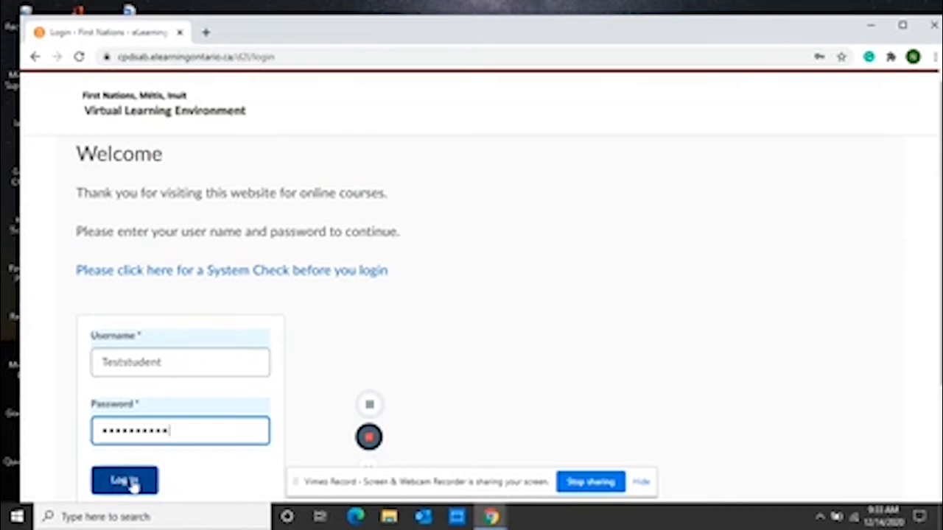
click(123, 480)
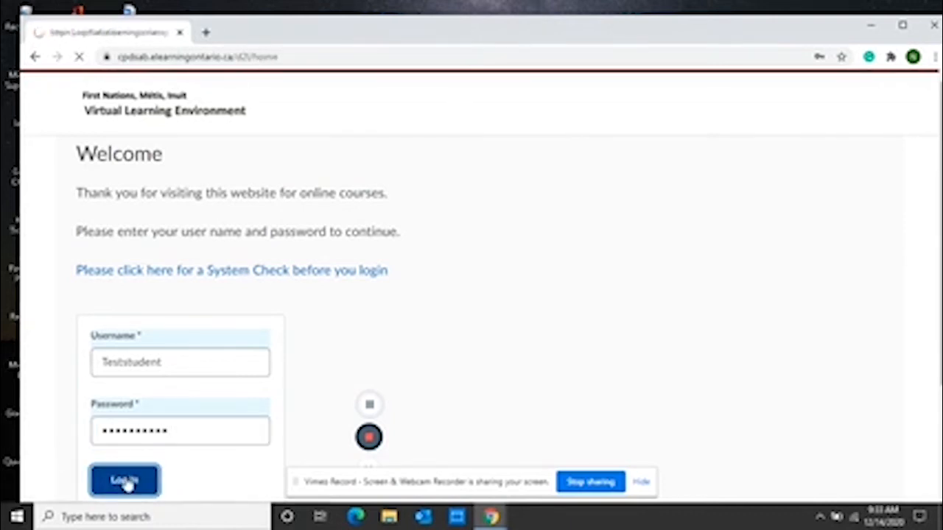
click(124, 481)
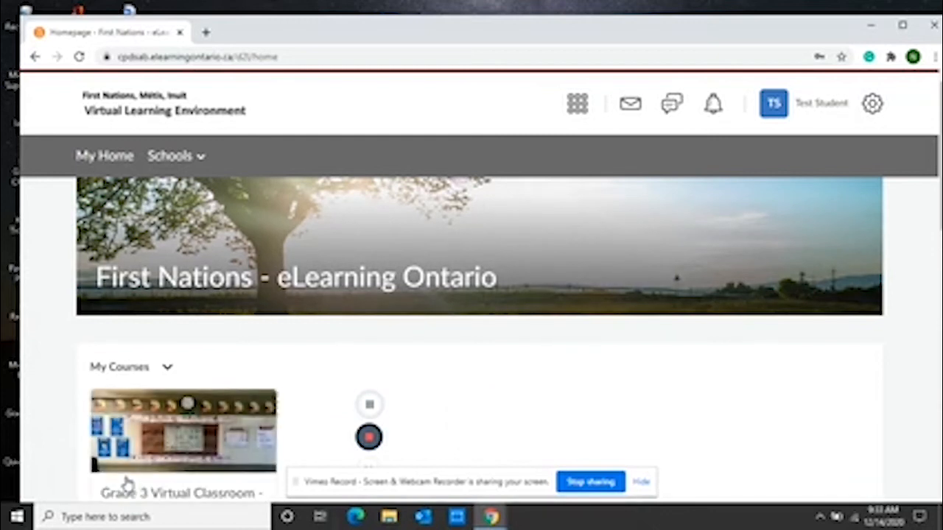
mouse_move(686, 420)
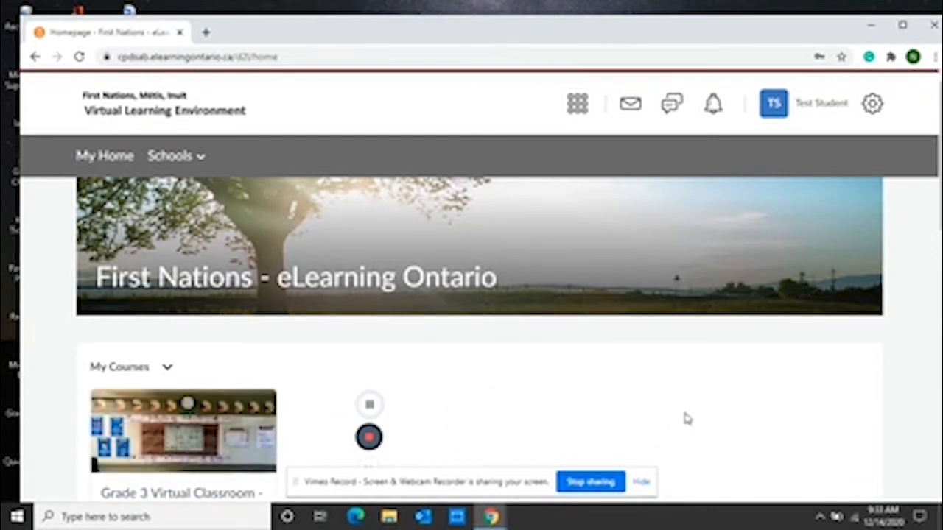
- Open the Grade 3 Virtual Classroom tile from My Courses
scroll(down, 3)
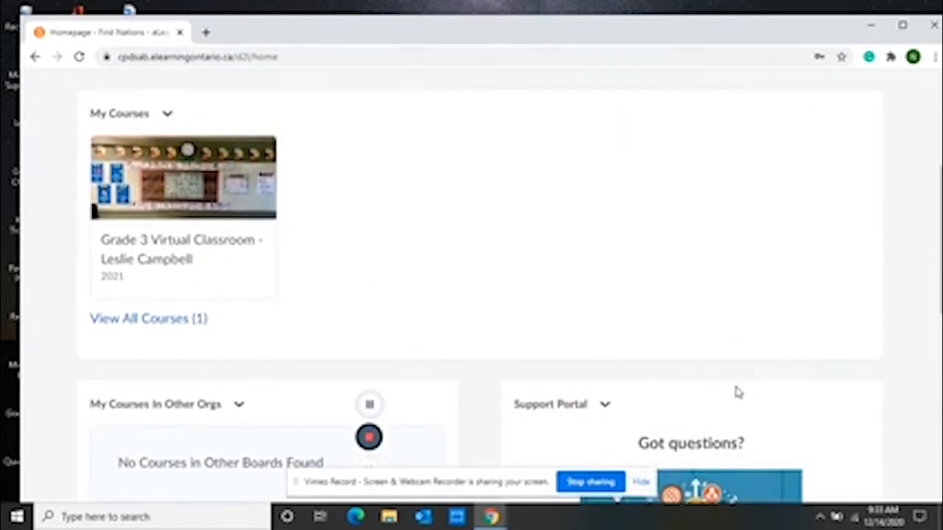
mouse_move(306, 280)
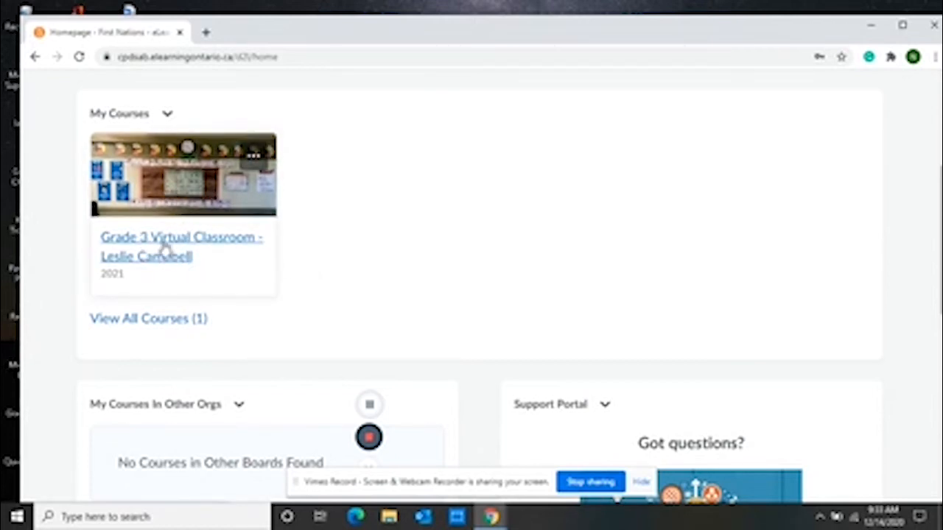
mouse_move(390, 295)
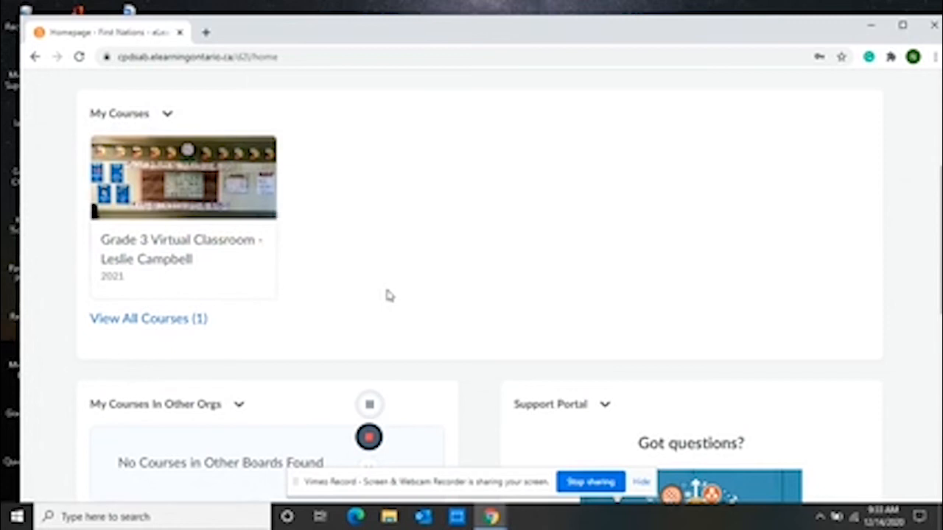
mouse_move(361, 235)
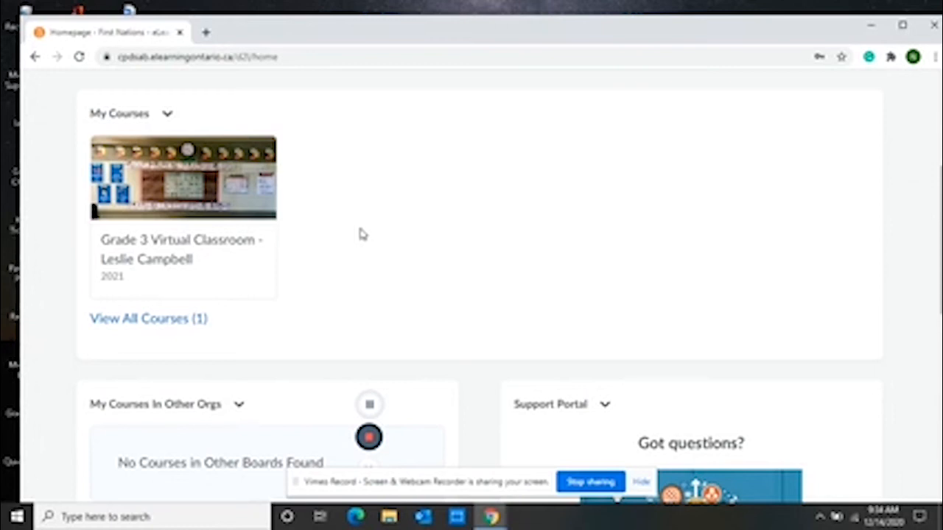
mouse_move(346, 236)
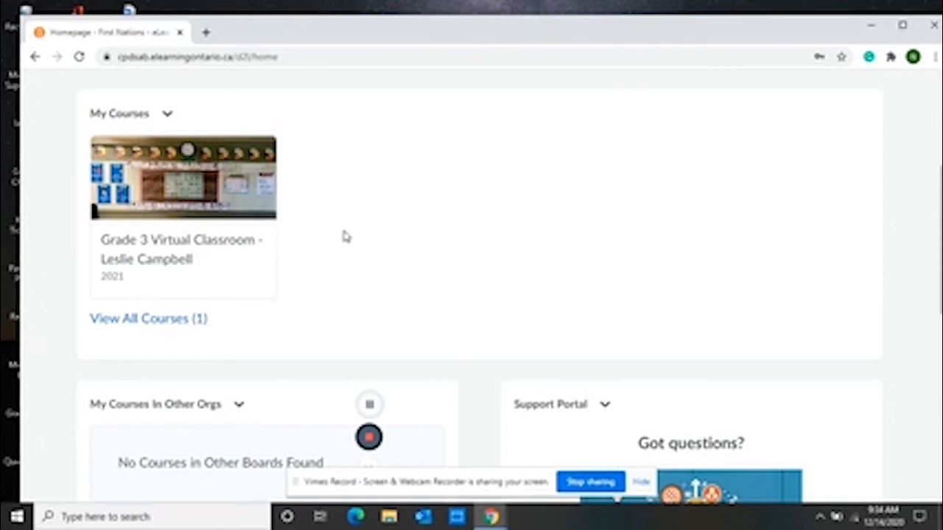
click(182, 176)
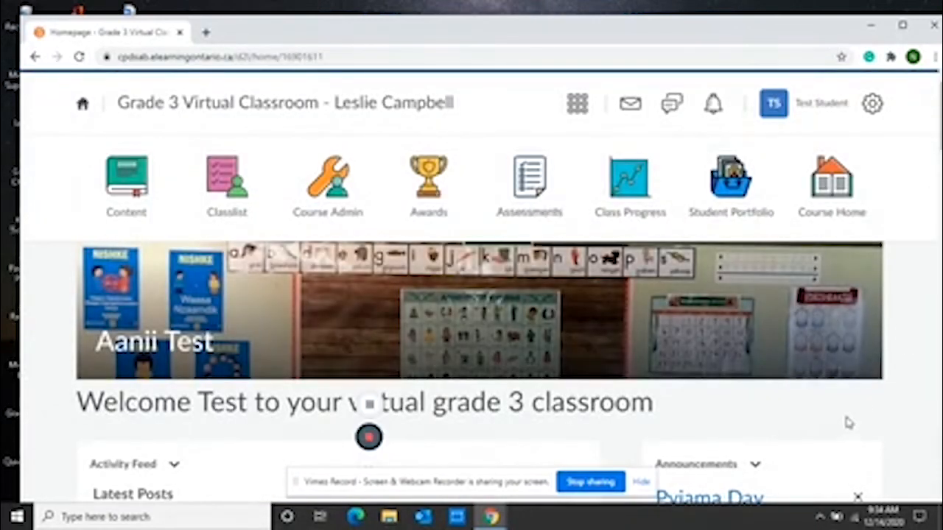
scroll(down, 3)
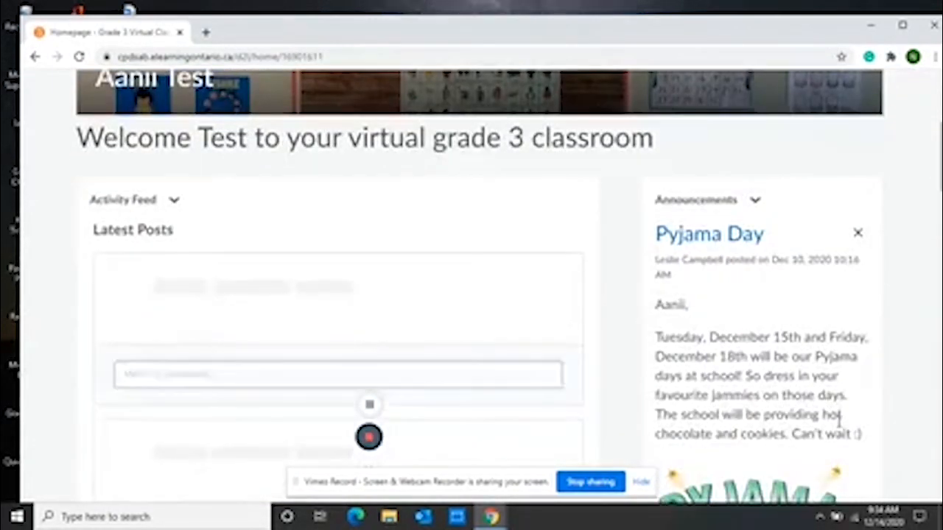